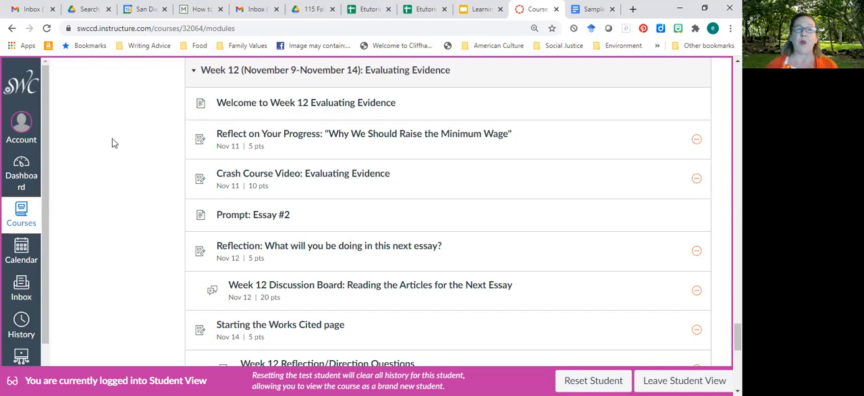
pyautogui.moveTo(148, 175)
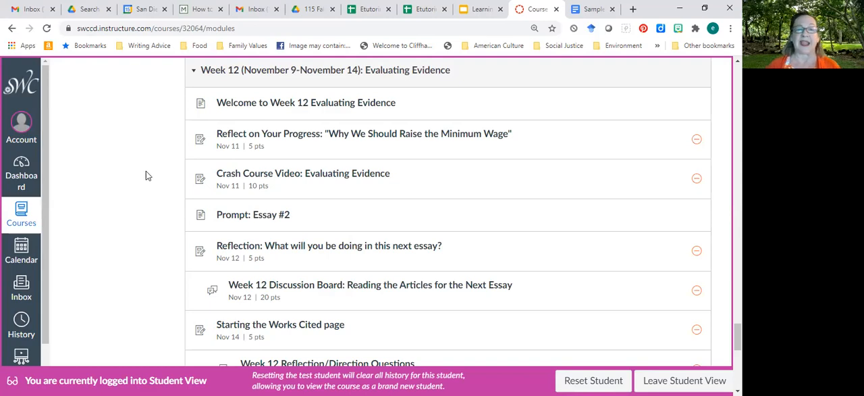
pyautogui.moveTo(252, 214)
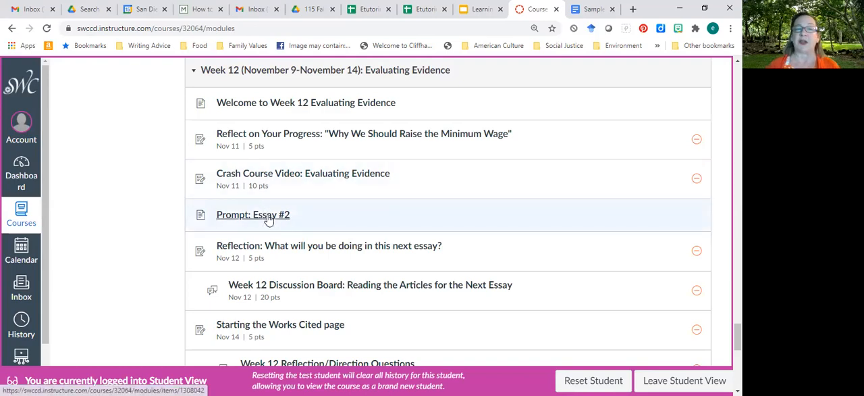
# Open the Week 12 'Prompt: Essay #2' page and scroll past the banner to its introduction
pyautogui.click(253, 214)
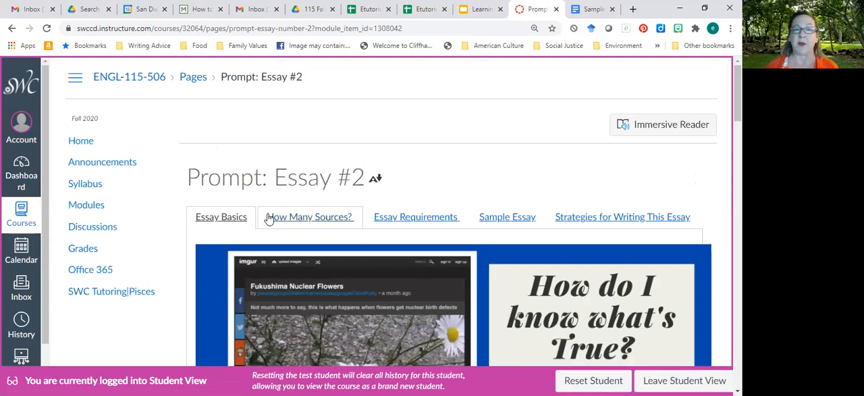
pyautogui.scroll(-3)
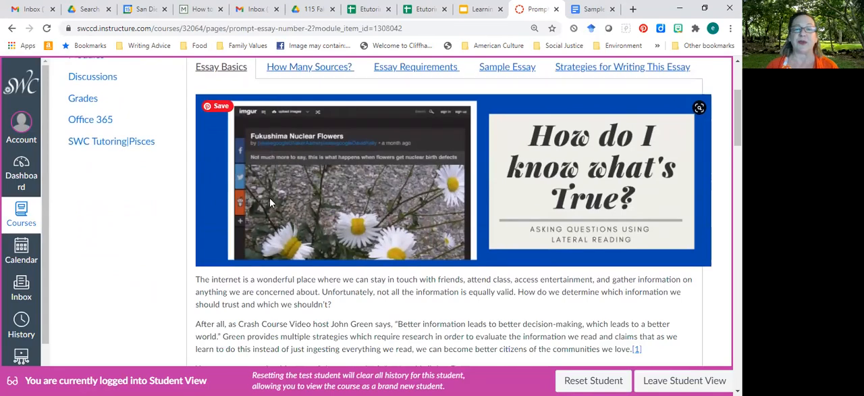
pyautogui.scroll(-3)
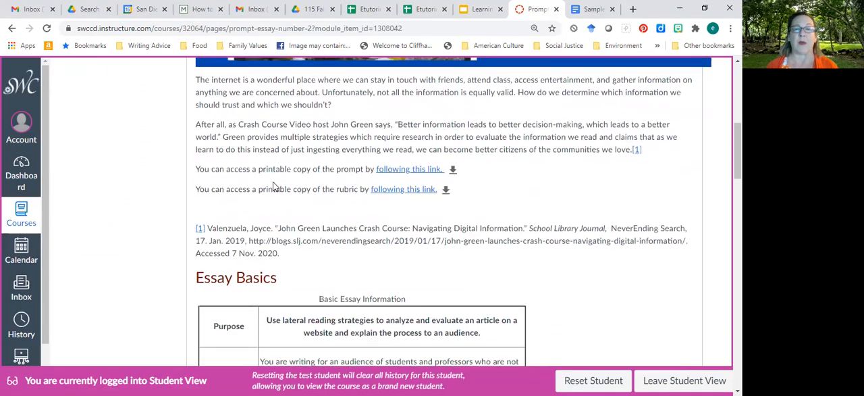
pyautogui.moveTo(489, 177)
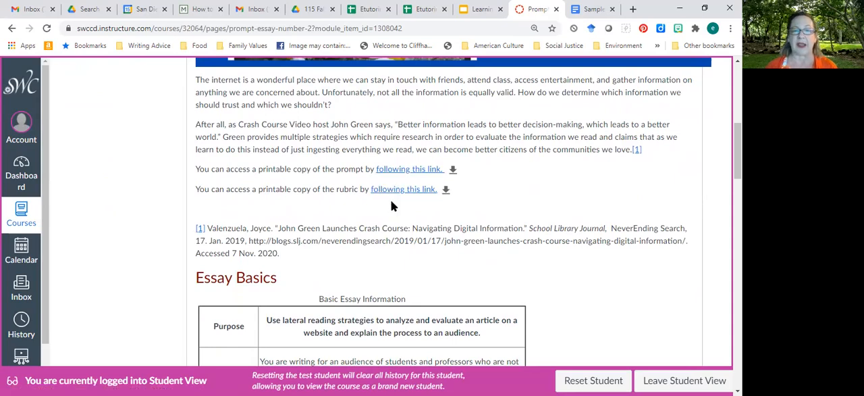
pyautogui.scroll(-3)
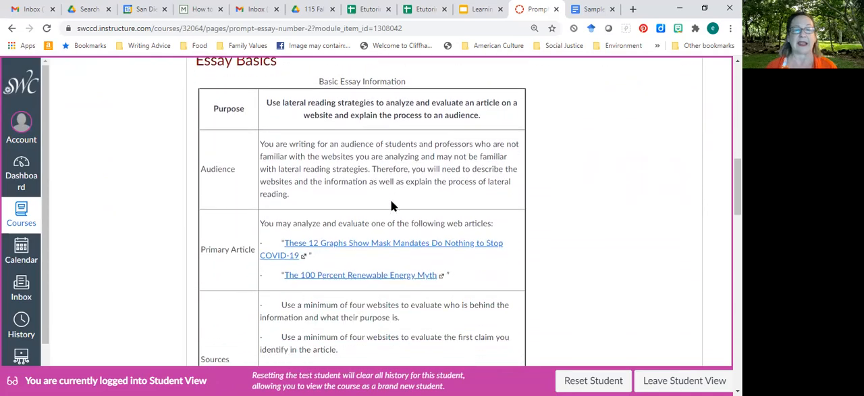
pyautogui.scroll(-3)
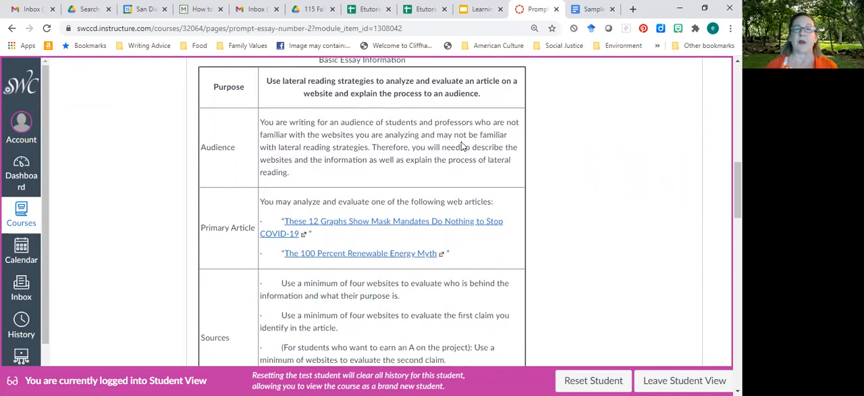
pyautogui.moveTo(444, 182)
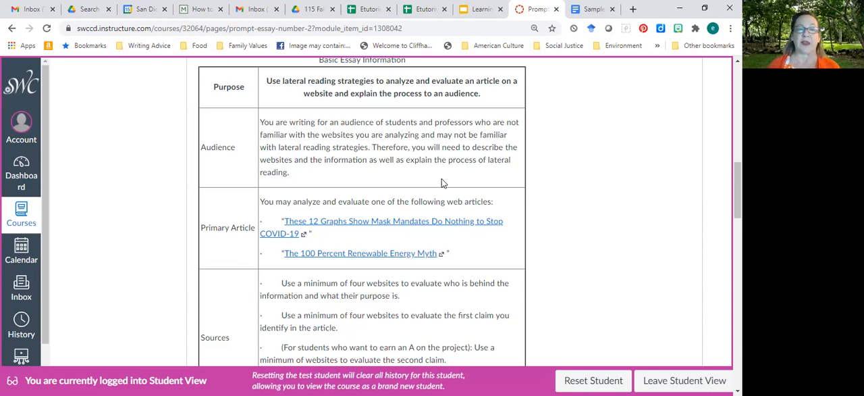
pyautogui.scroll(-3)
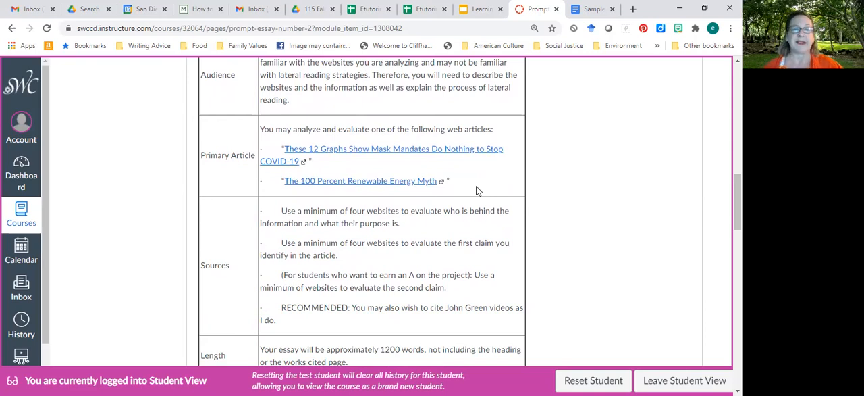
pyautogui.scroll(-3)
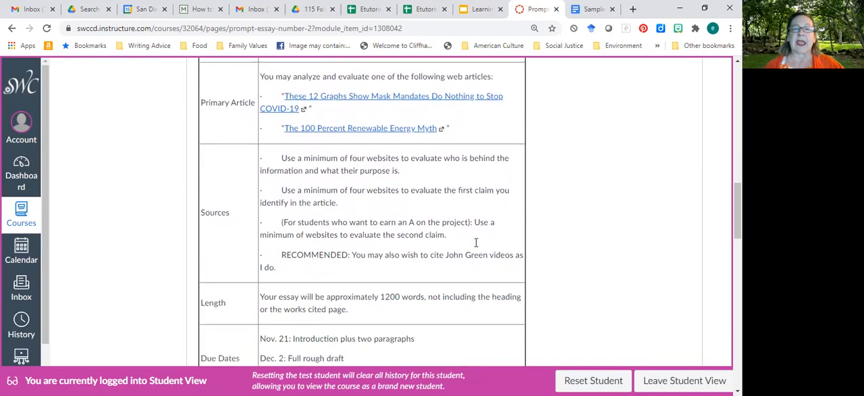
pyautogui.scroll(-3)
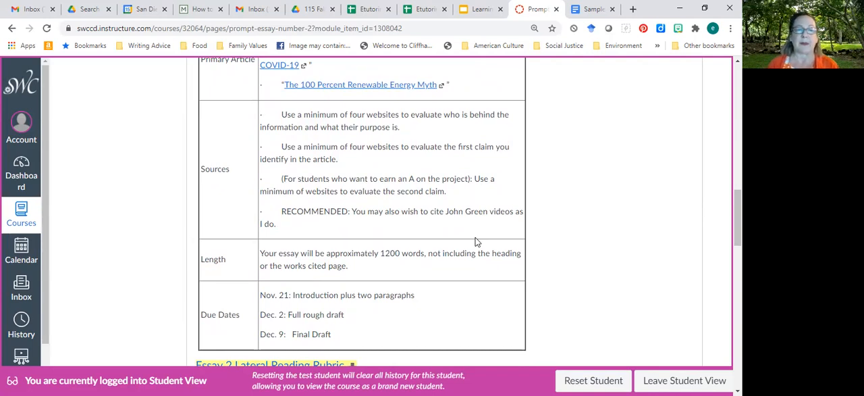
# Scroll down the Essay #2 prompt page to the Sample Essay section
pyautogui.scroll(-3)
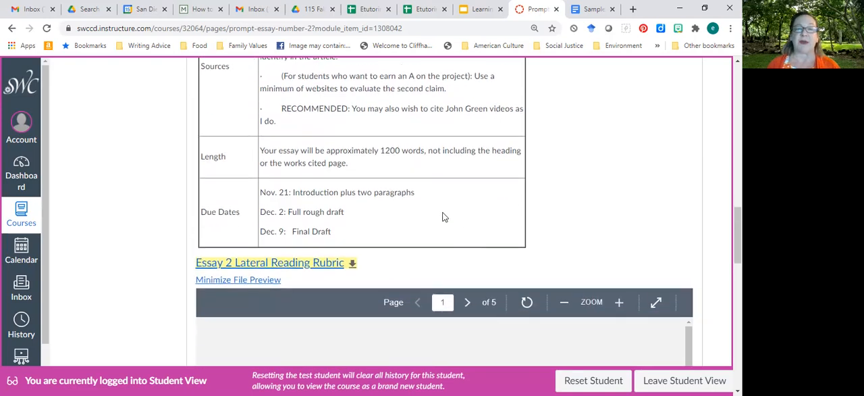
pyautogui.moveTo(446, 206)
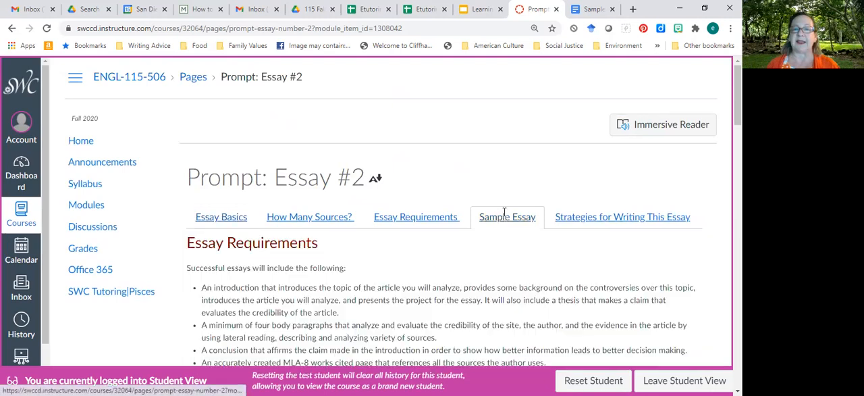
pyautogui.scroll(-3)
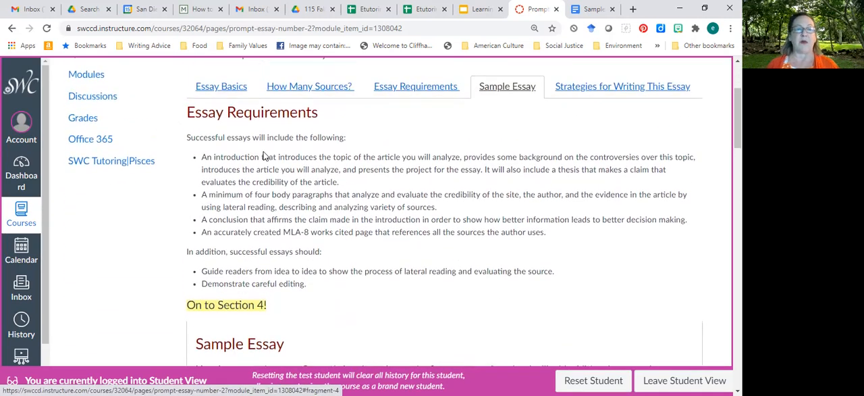
pyautogui.scroll(-3)
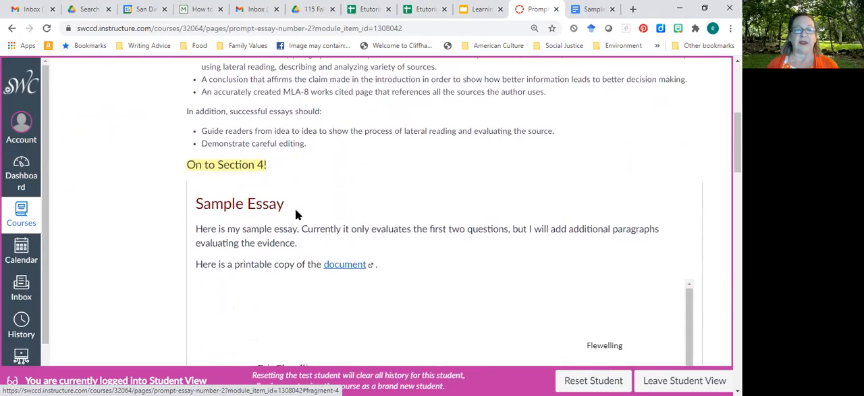
pyautogui.scroll(-3)
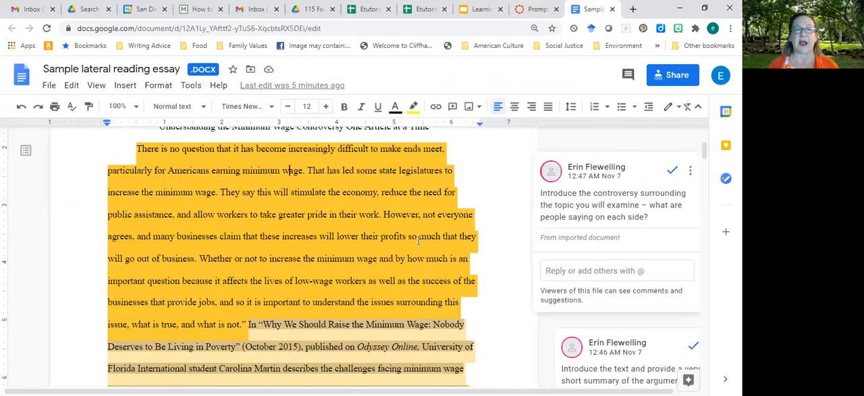
# Scroll through the sample essay's introduction to its thesis and the summary and project comments
pyautogui.scroll(-3)
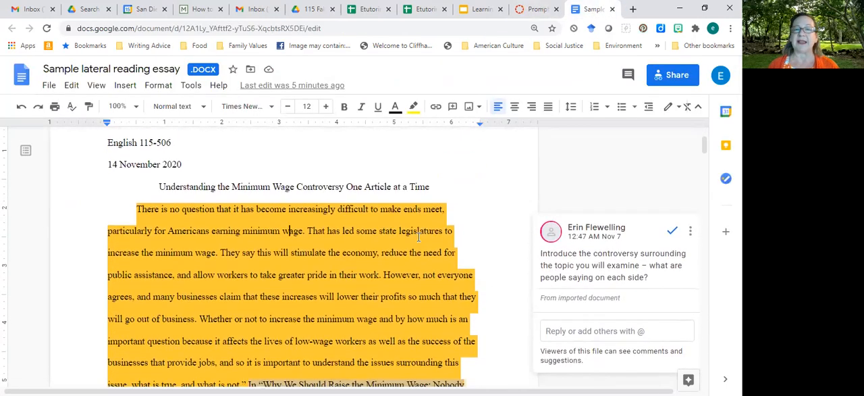
pyautogui.scroll(-3)
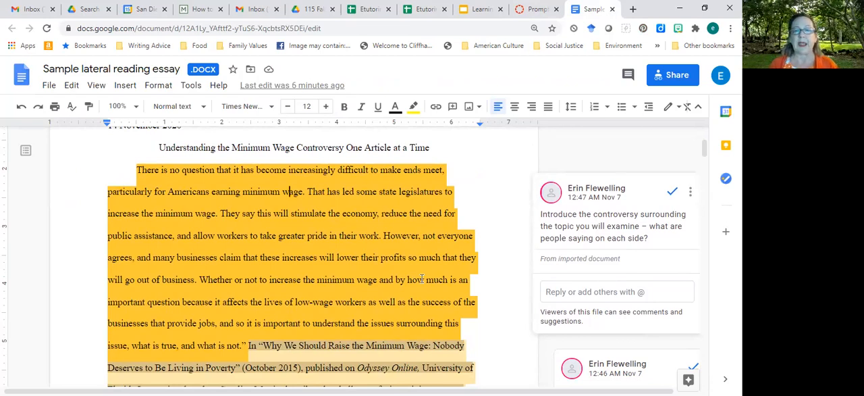
pyautogui.scroll(-3)
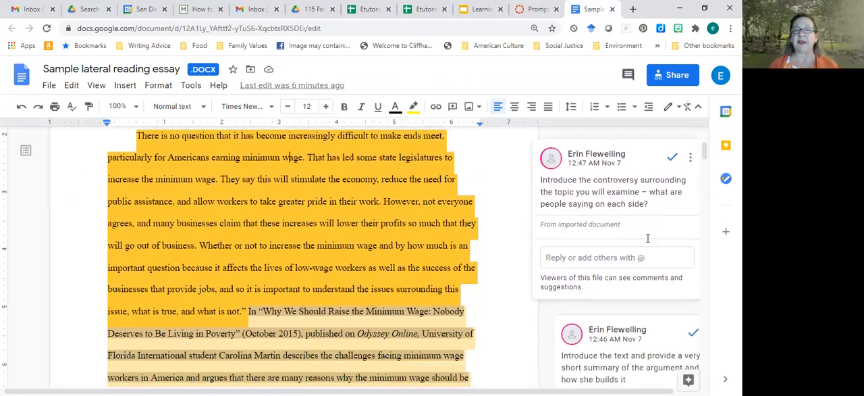
pyautogui.scroll(-3)
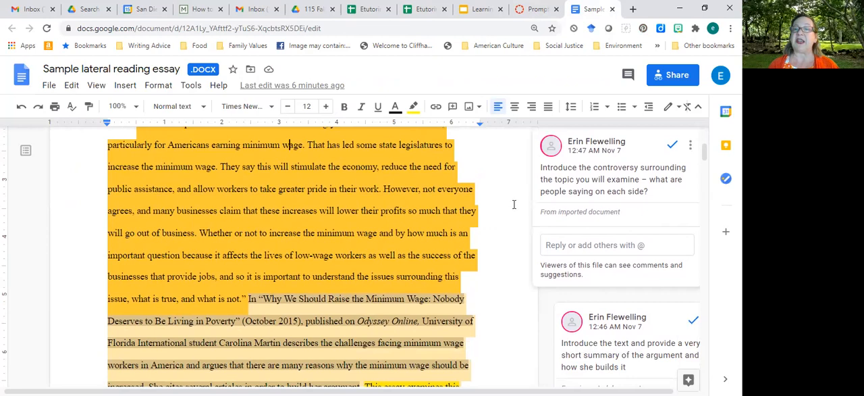
pyautogui.moveTo(528, 217)
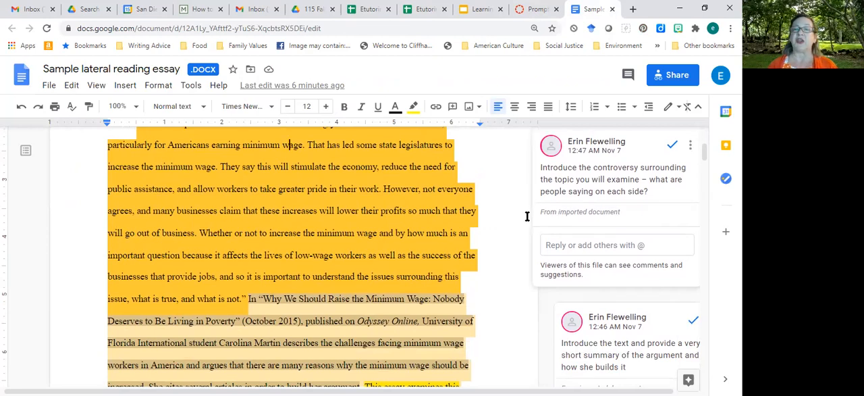
pyautogui.scroll(-3)
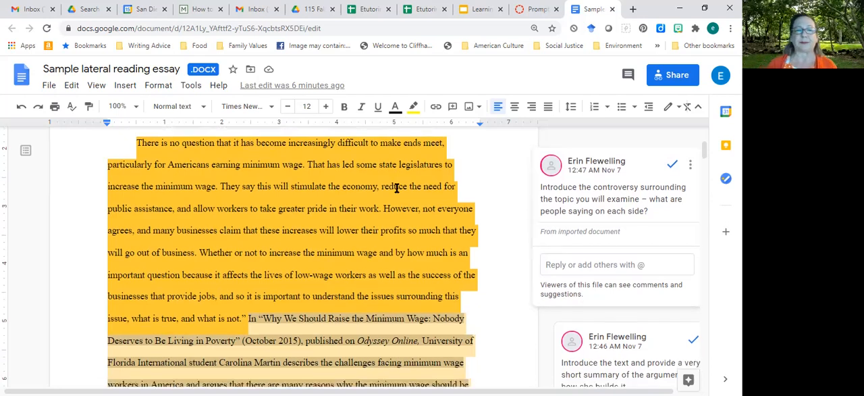
pyautogui.scroll(-3)
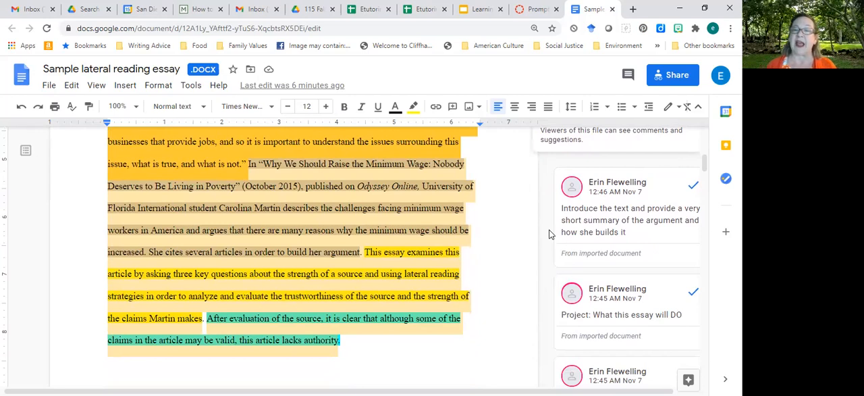
pyautogui.scroll(-3)
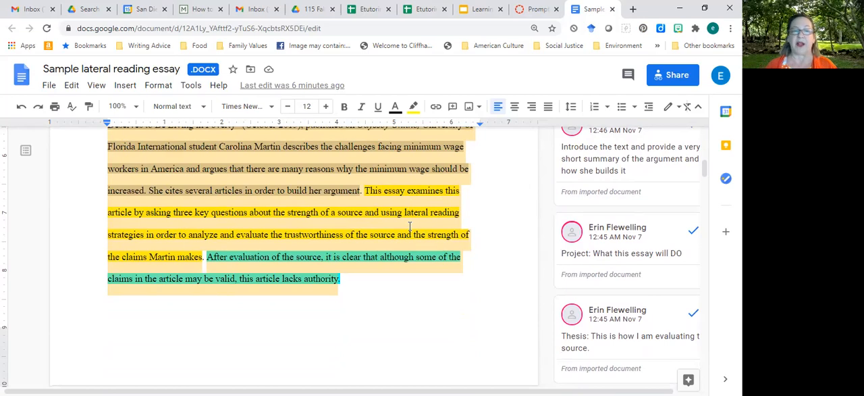
pyautogui.moveTo(293, 266)
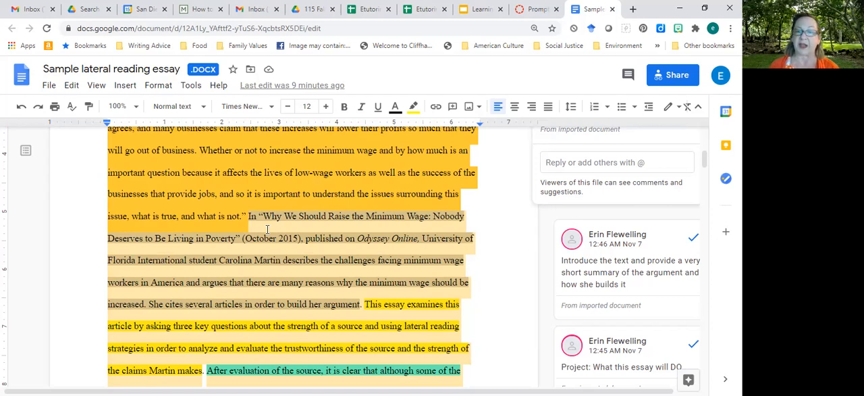
pyautogui.scroll(-3)
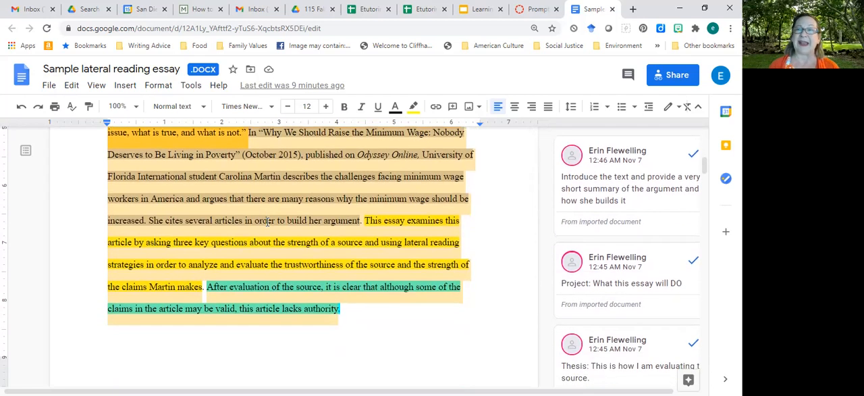
pyautogui.scroll(-3)
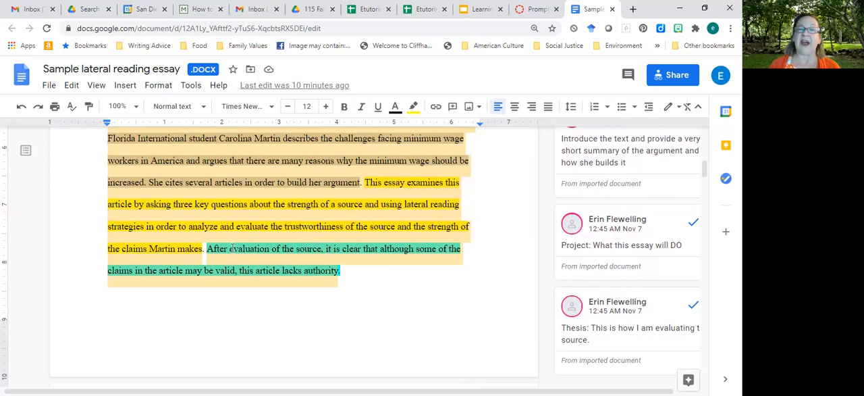
pyautogui.scroll(-3)
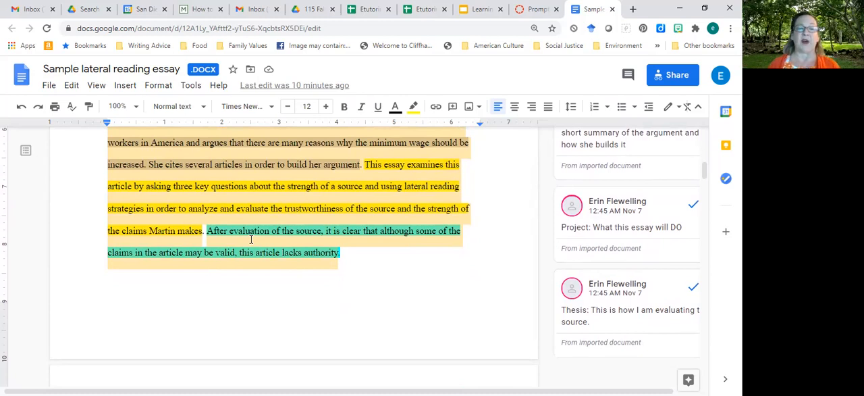
# Scroll down to page 2 (Flewelling 2), starting with John Green's lateral reading questions
pyautogui.scroll(-3)
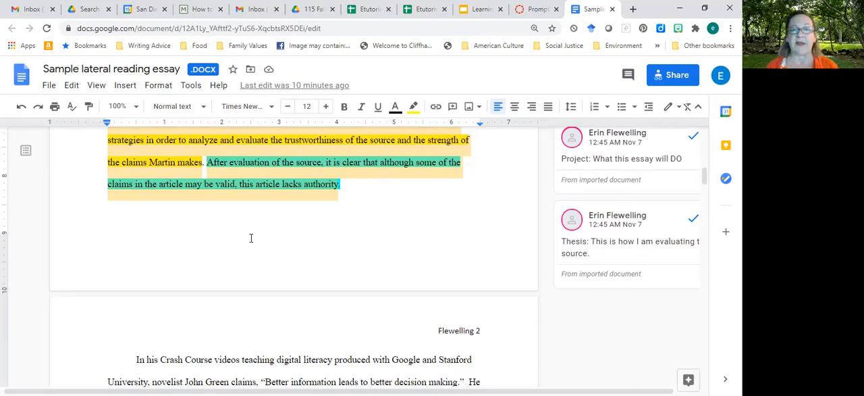
pyautogui.scroll(-3)
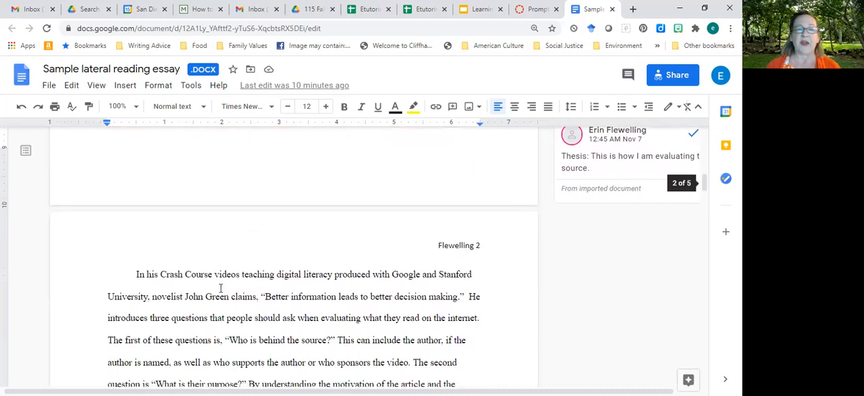
# Comment on the John Green sentence about introducing lateral reading and crediting Green's questions
pyautogui.scroll(-3)
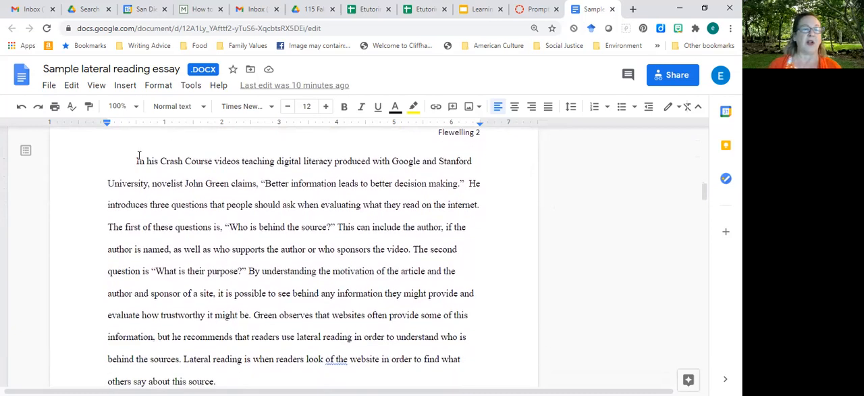
pyautogui.moveTo(136, 161); pyautogui.dragTo(229, 183)
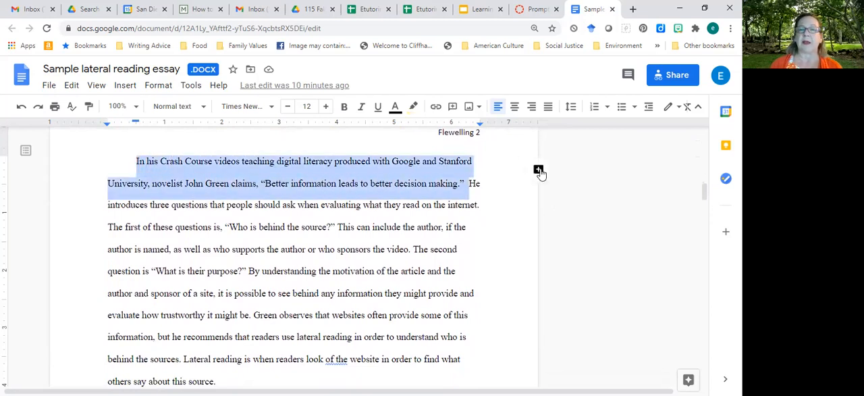
pyautogui.click(538, 170)
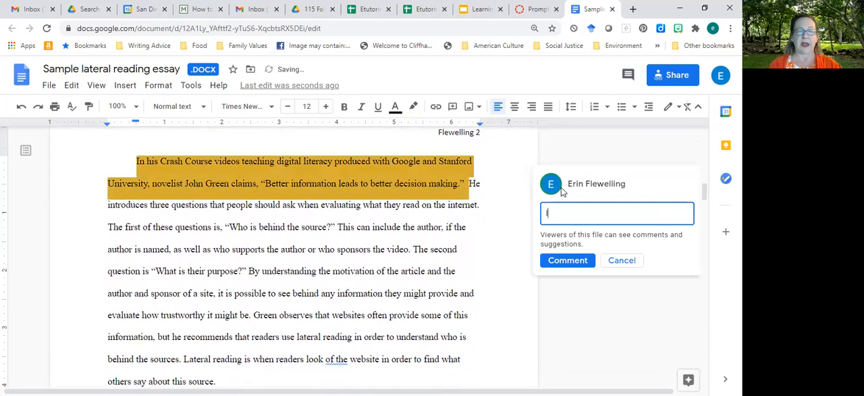
pyautogui.write('I want to introduce')
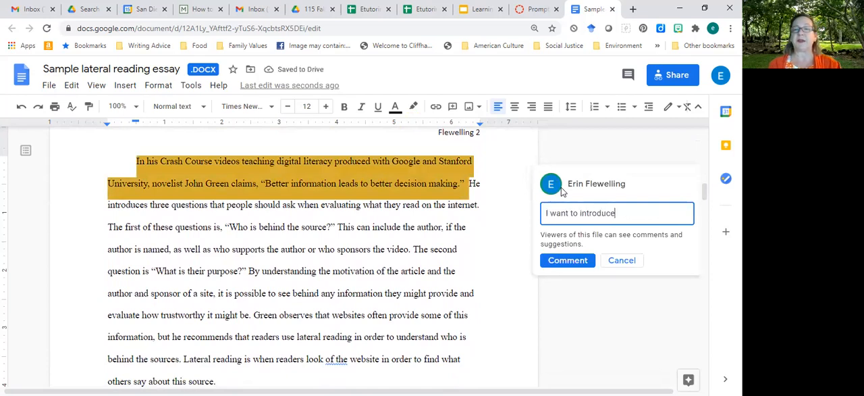
pyautogui.write('lateral rea')
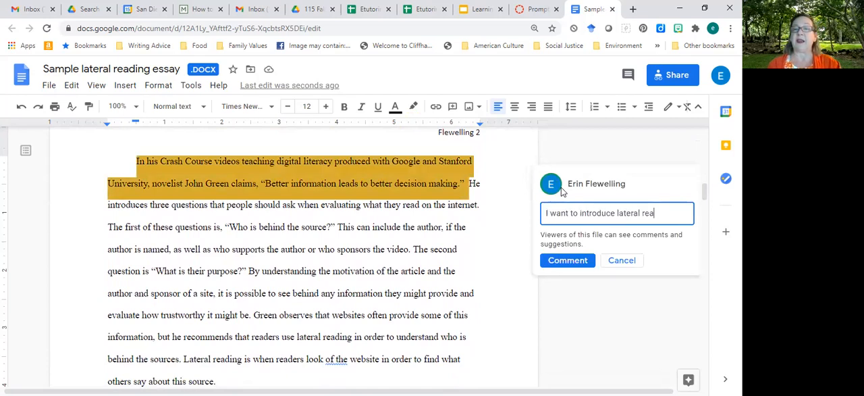
pyautogui.write('dingn')
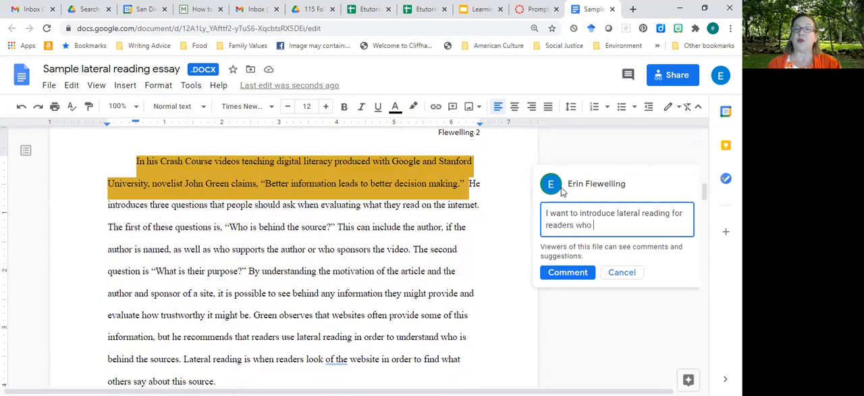
pyautogui.write('do not know what it is')
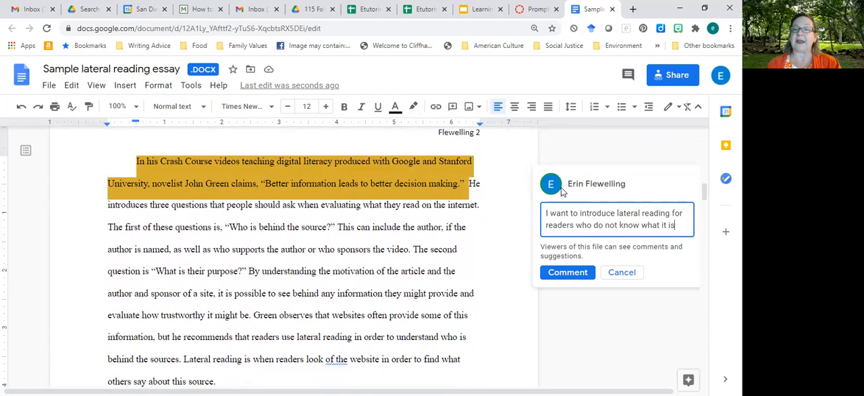
pyautogui.write('and explai')
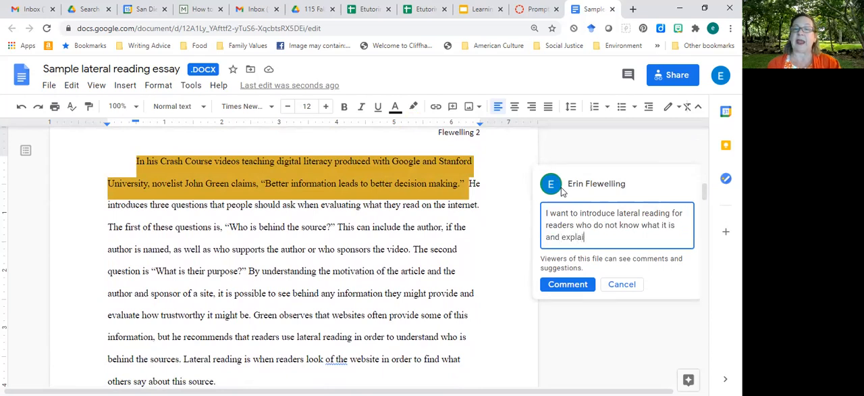
pyautogui.write('n the proces')
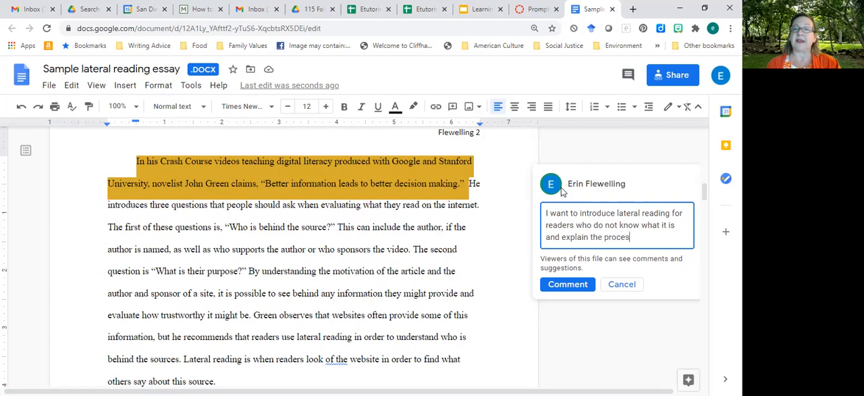
pyautogui.write('as well as give Green credit for')
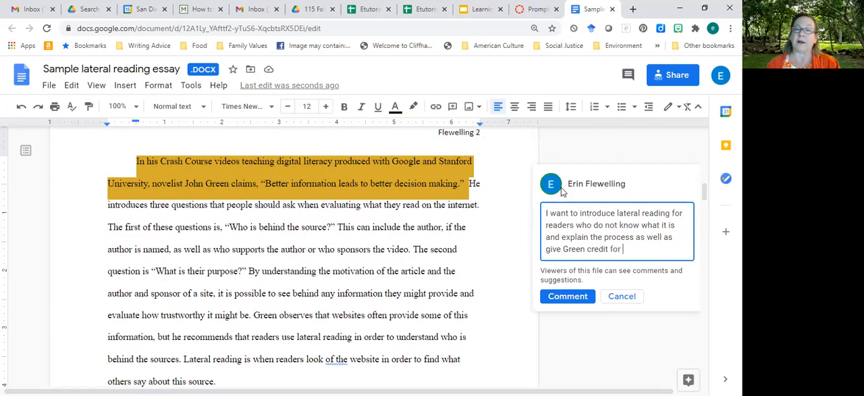
pyautogui.write('his')
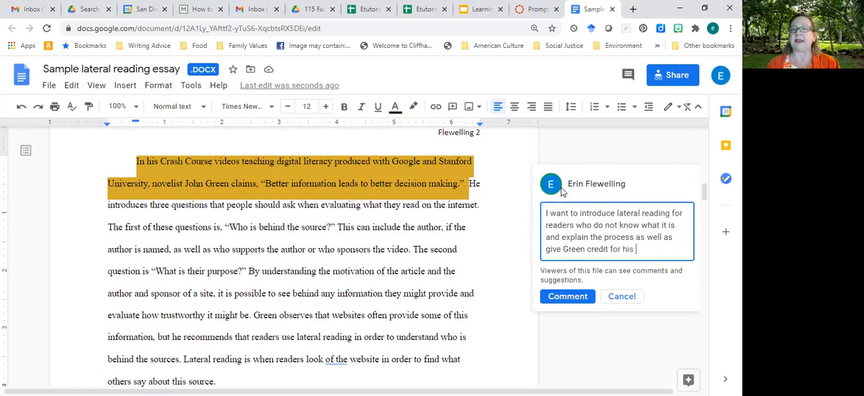
pyautogui.write('introduction of th')
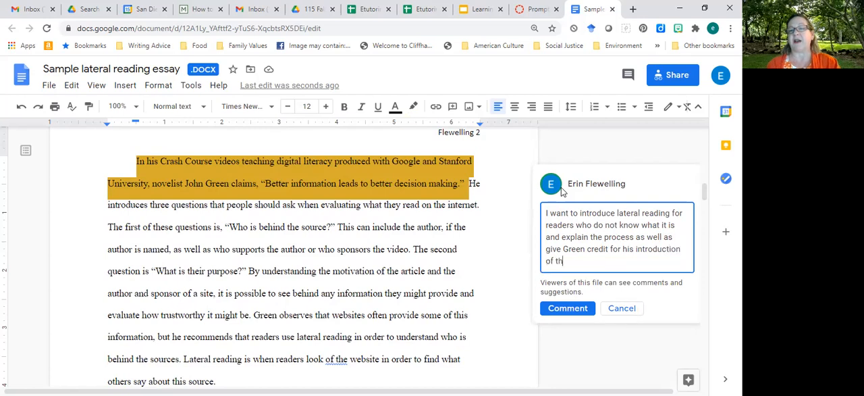
pyautogui.write('ese questions I will use.')
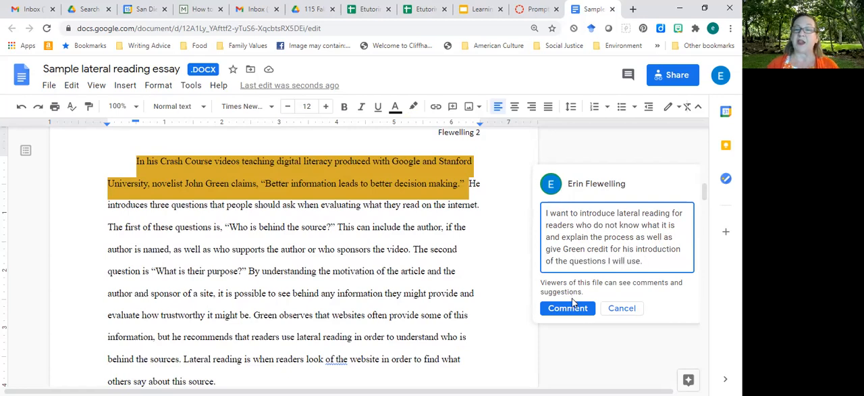
pyautogui.click(568, 308)
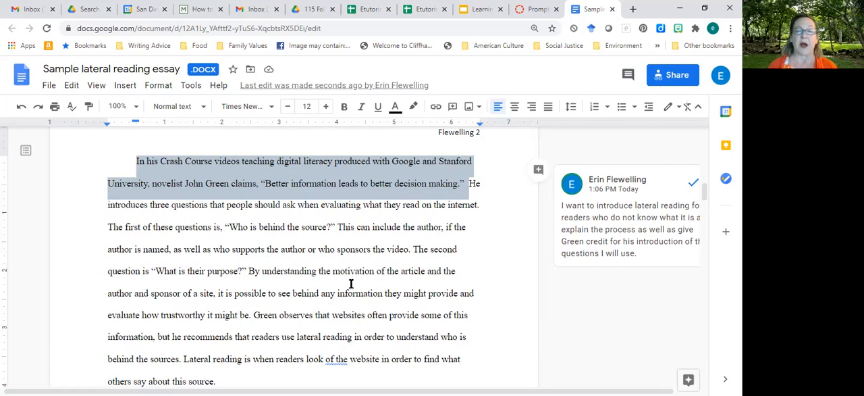
# Scroll down page 2 to the paragraph checking Odyssey Online through Wikipedia
pyautogui.scroll(-3)
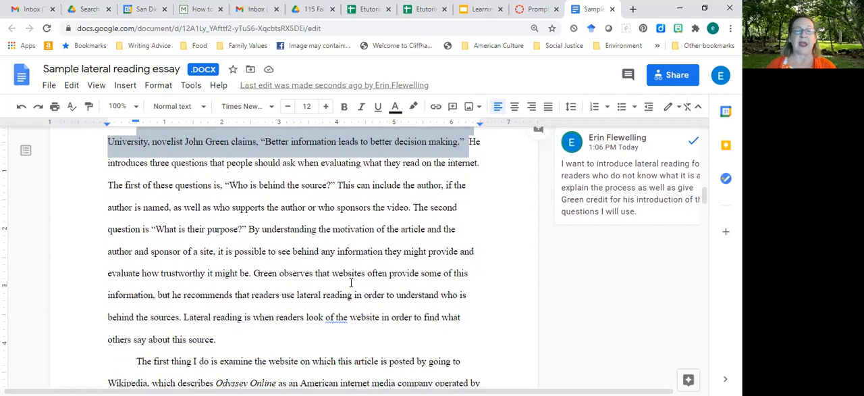
pyautogui.moveTo(380, 310)
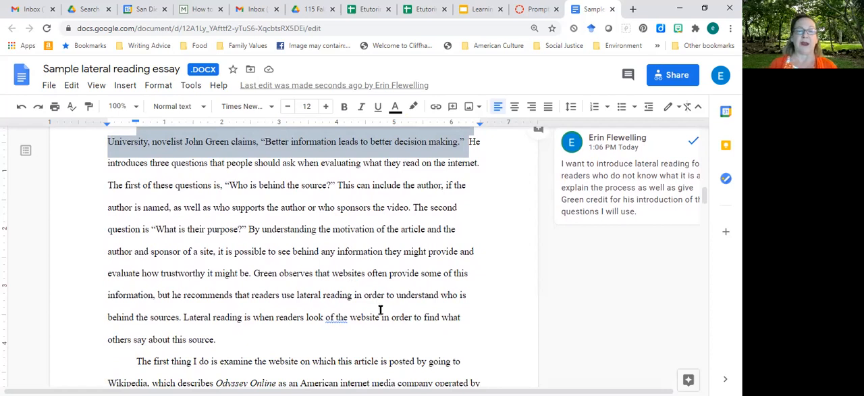
pyautogui.click(336, 317)
pyautogui.write('f')
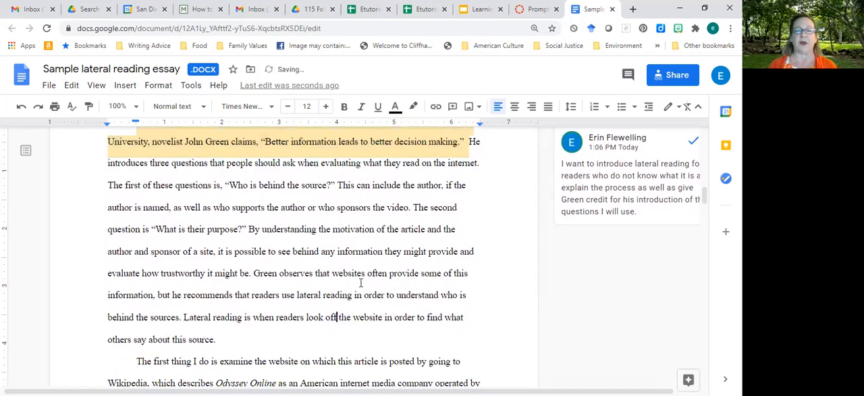
pyautogui.scroll(-3)
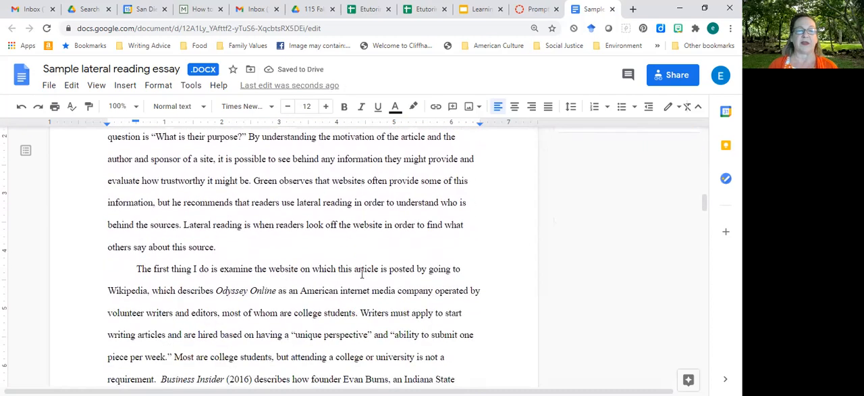
pyautogui.scroll(-3)
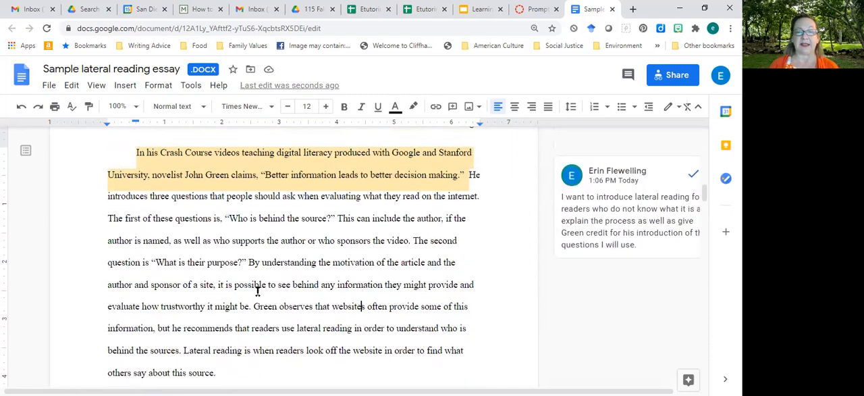
pyautogui.scroll(-3)
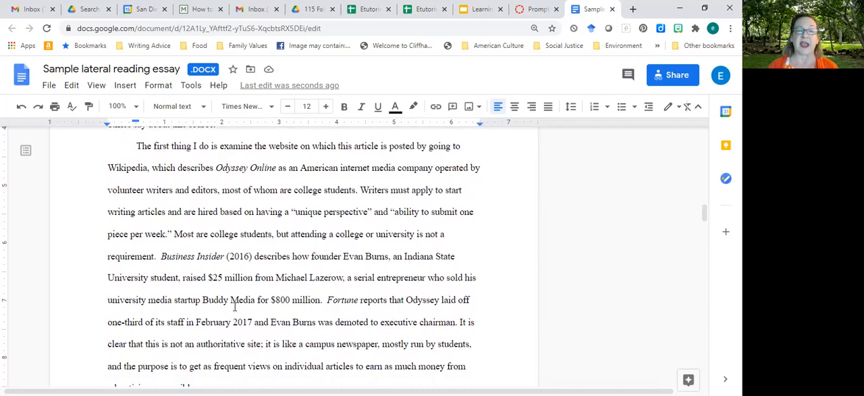
pyautogui.scroll(-3)
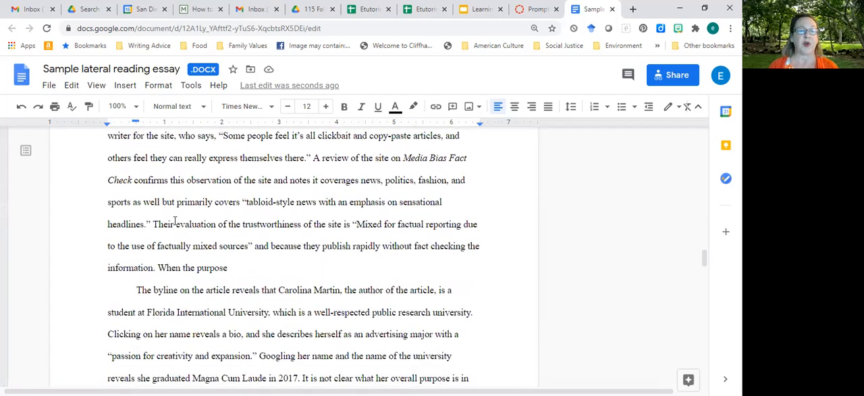
pyautogui.scroll(-3)
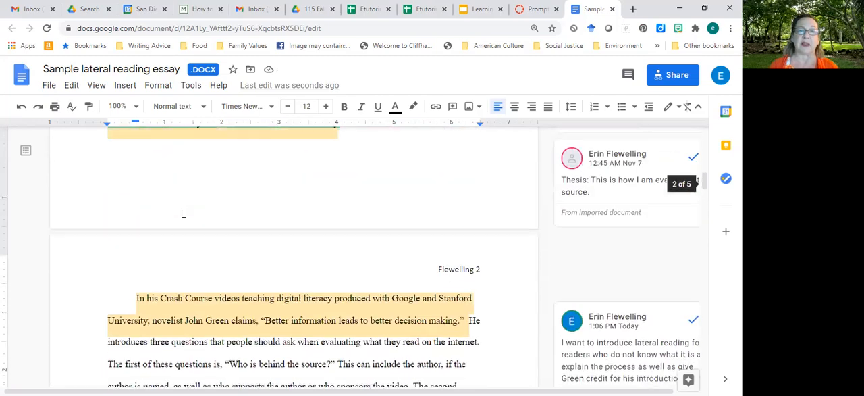
pyautogui.scroll(-3)
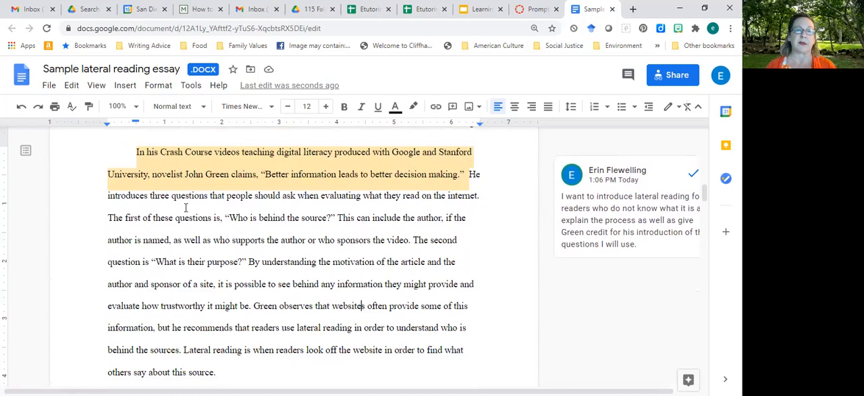
pyautogui.scroll(-3)
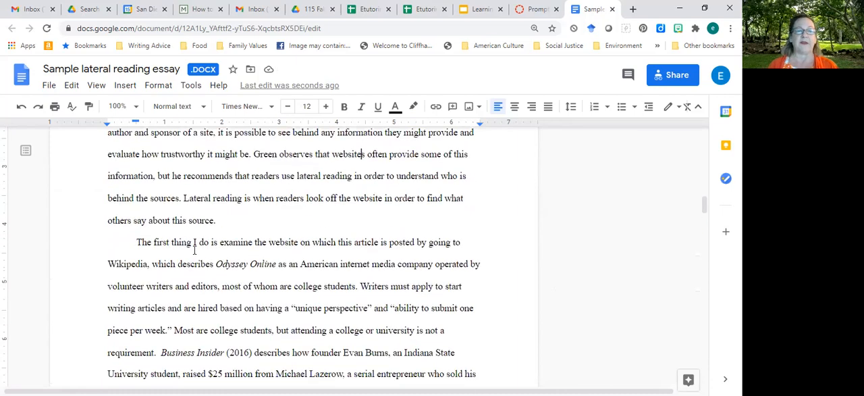
pyautogui.scroll(-3)
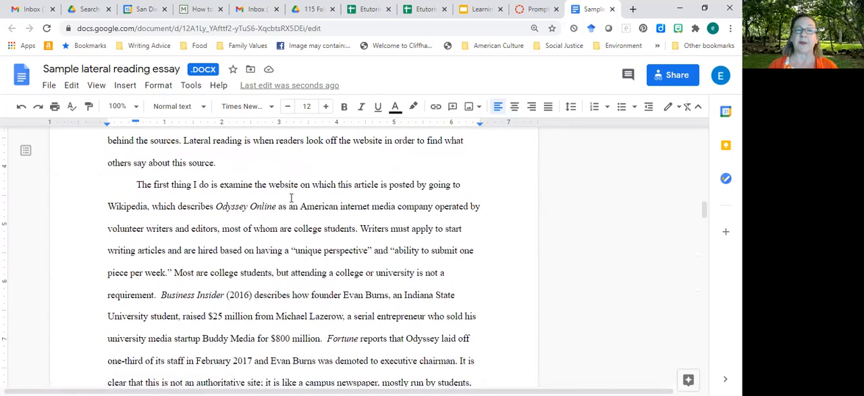
pyautogui.scroll(-3)
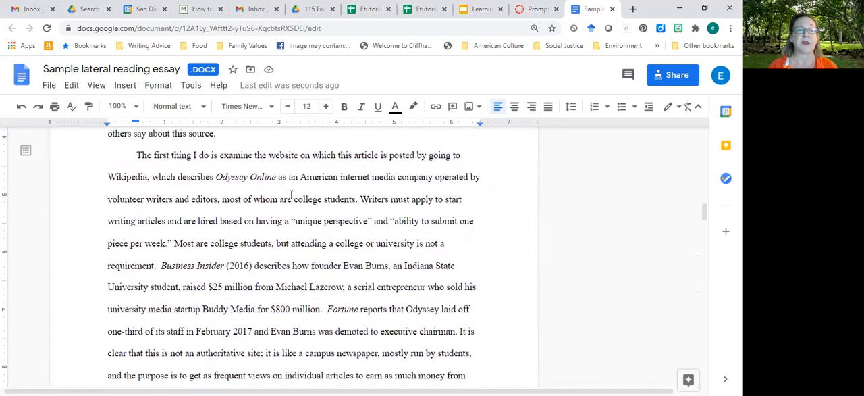
pyautogui.moveTo(138, 176)
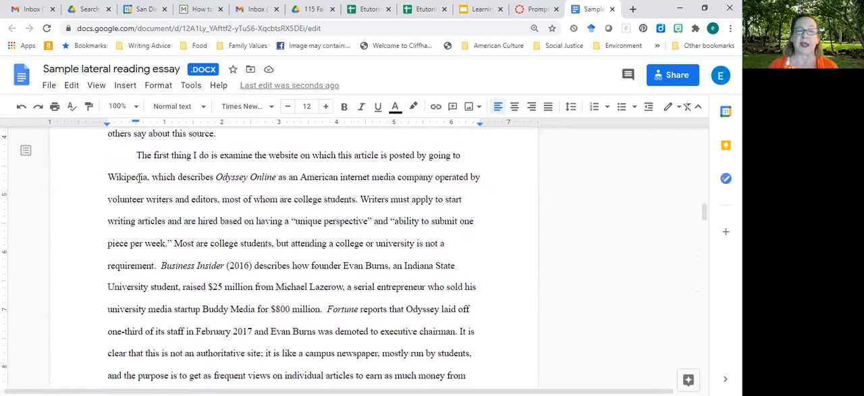
pyautogui.scroll(-3)
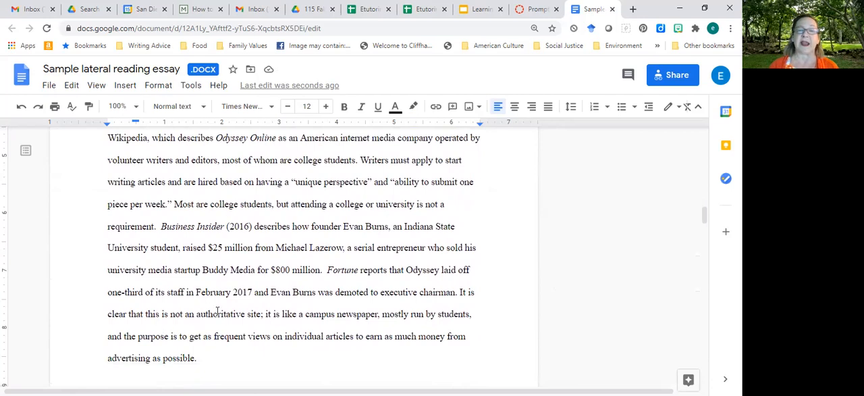
pyautogui.scroll(-3)
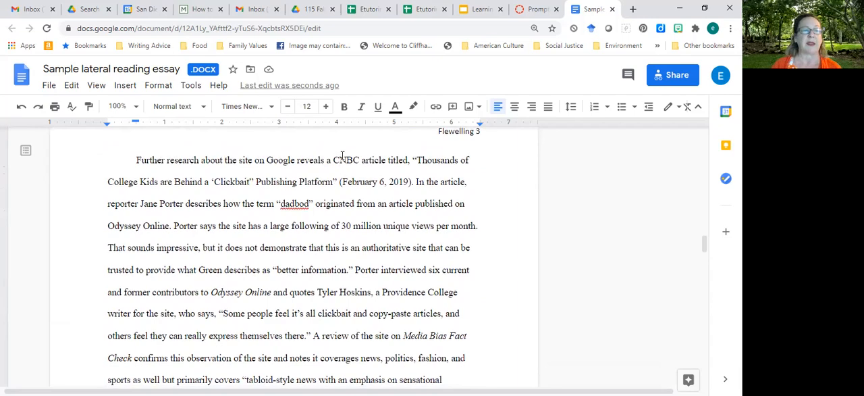
pyautogui.scroll(-3)
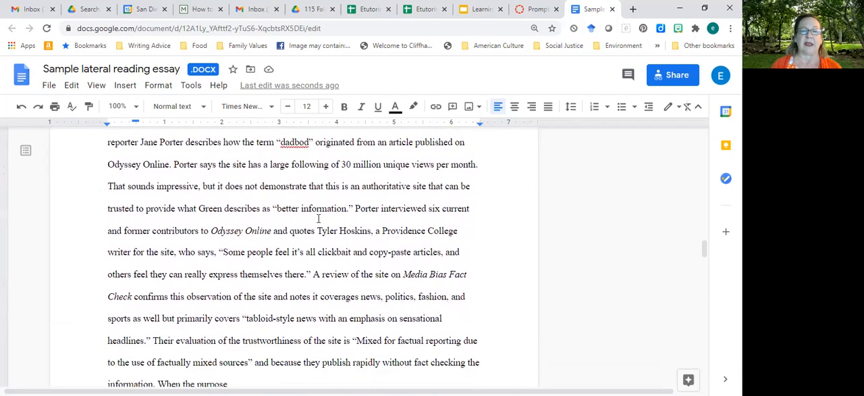
pyautogui.scroll(-3)
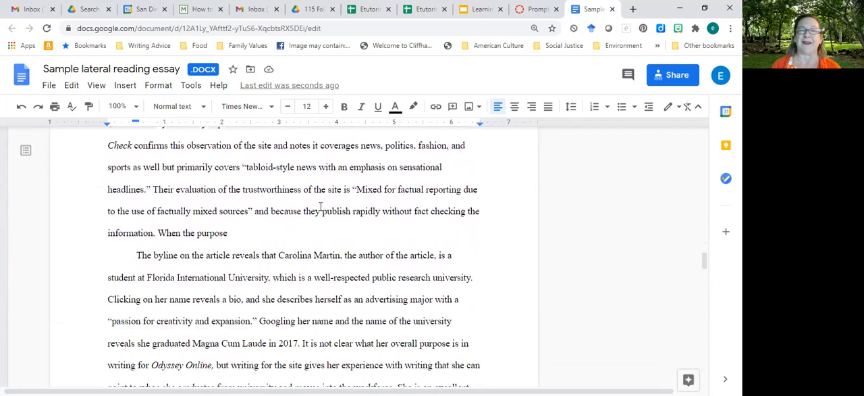
pyautogui.scroll(-3)
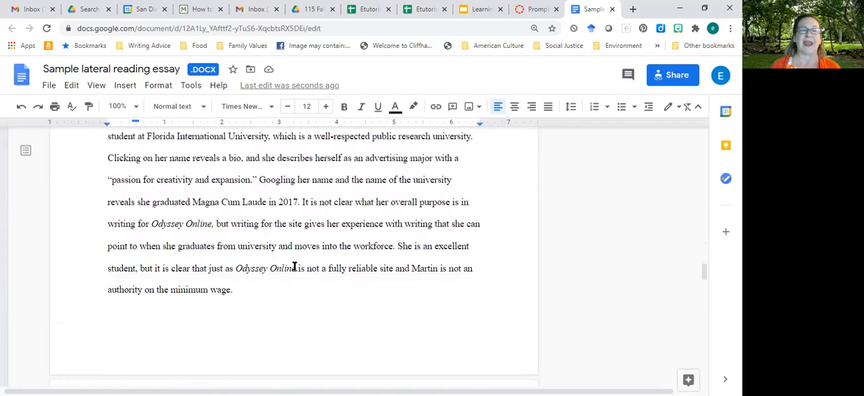
pyautogui.scroll(3)
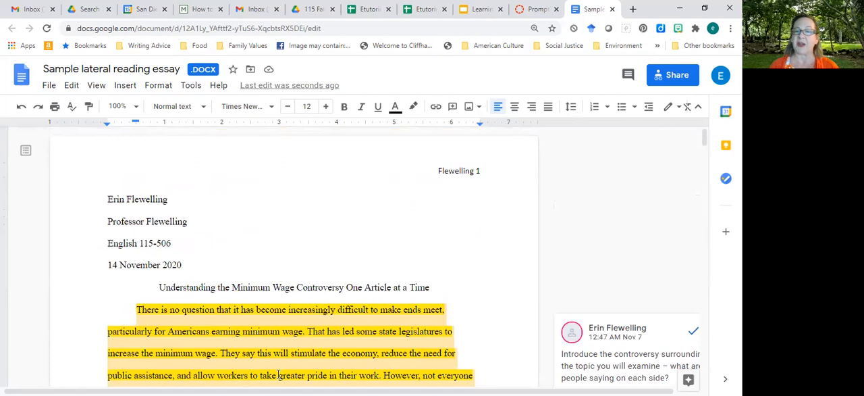
pyautogui.scroll(-3)
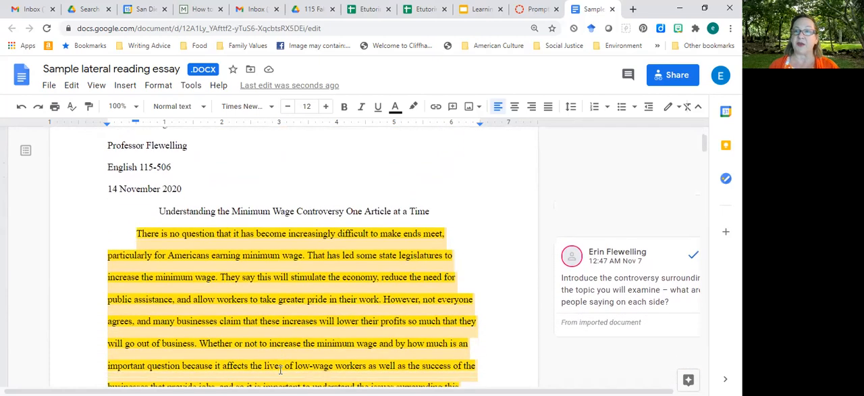
pyautogui.scroll(-3)
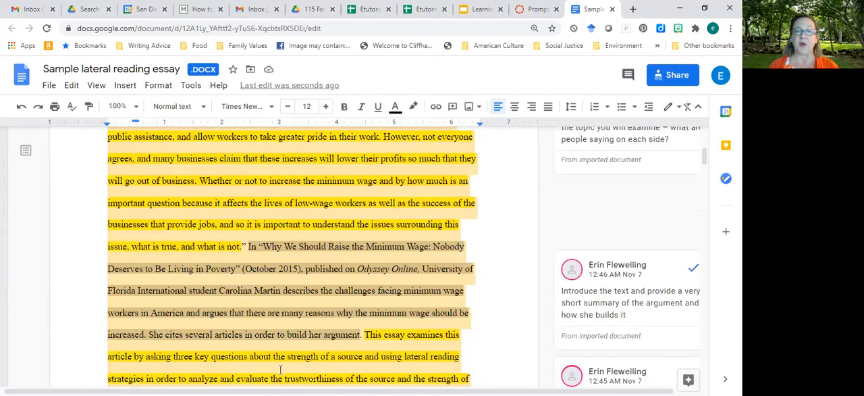
pyautogui.scroll(-3)
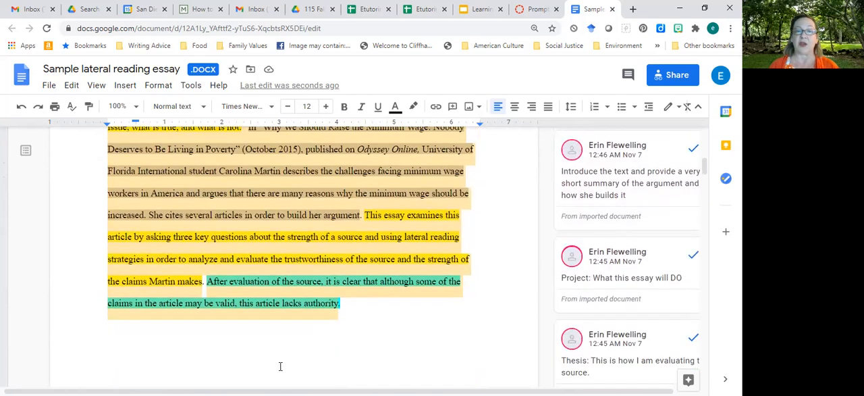
pyautogui.moveTo(392, 240)
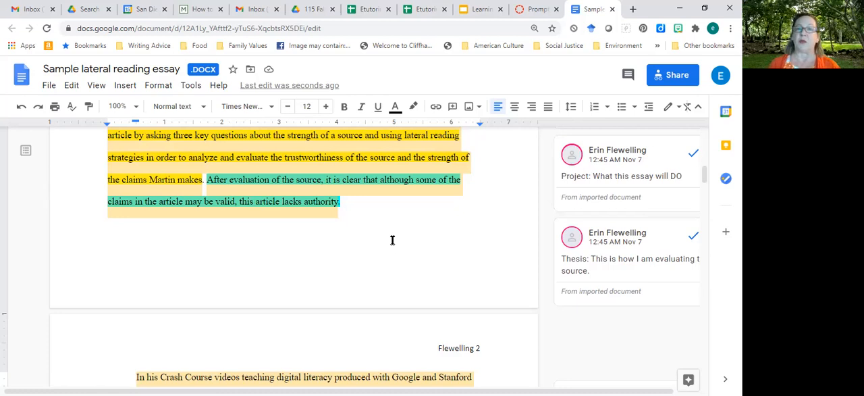
pyautogui.scroll(-3)
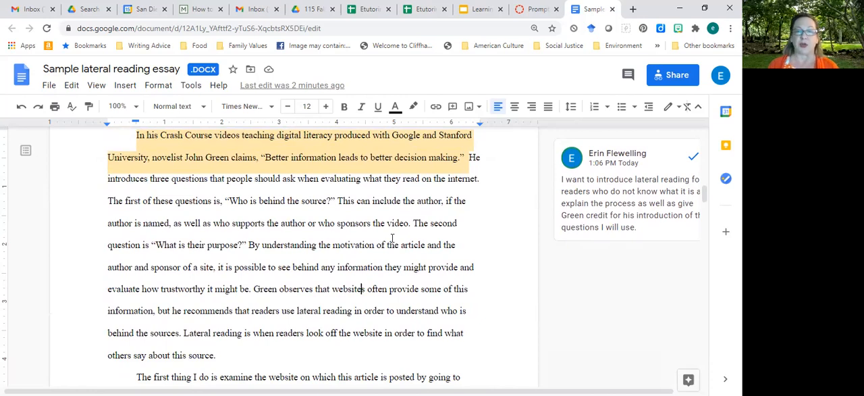
pyautogui.scroll(-3)
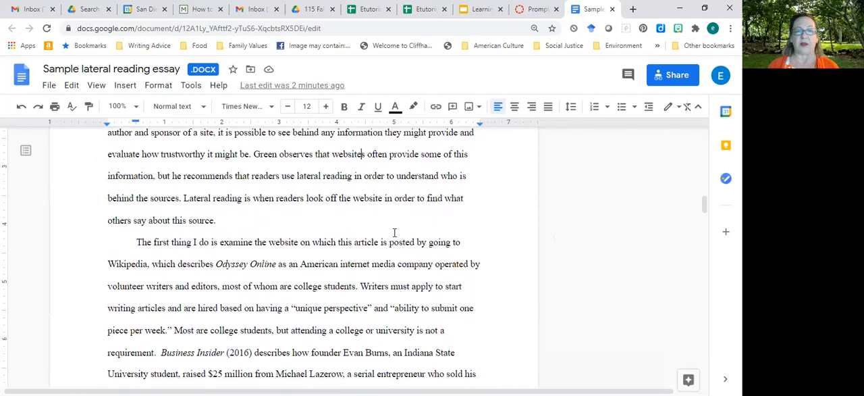
pyautogui.scroll(-3)
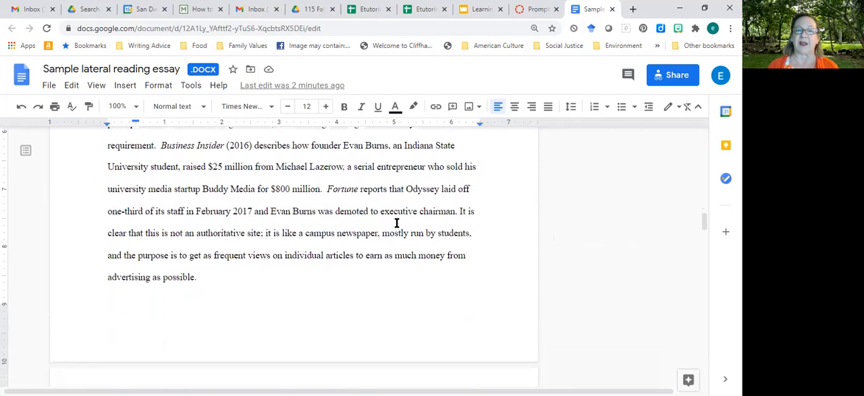